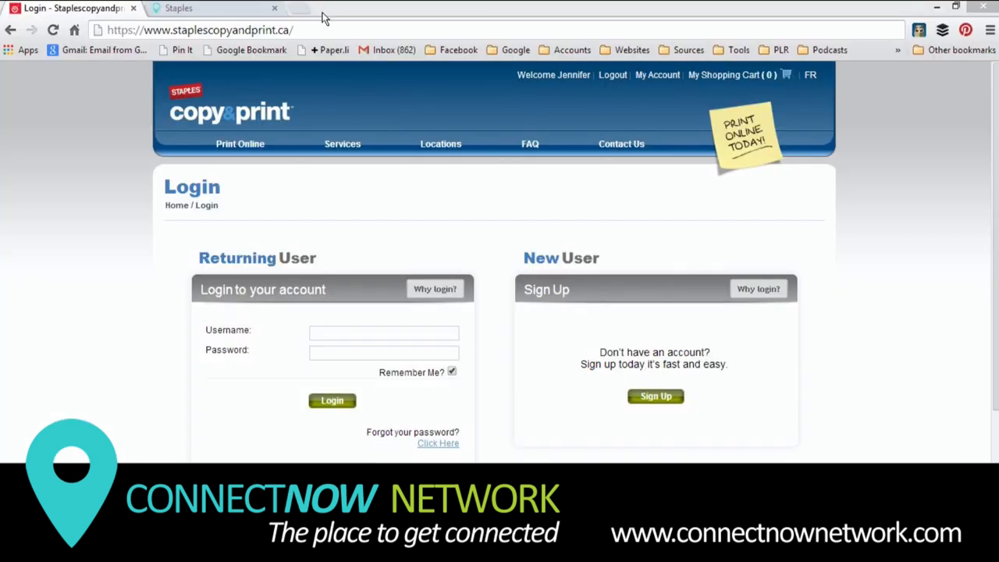
pyautogui.moveTo(324, 25)
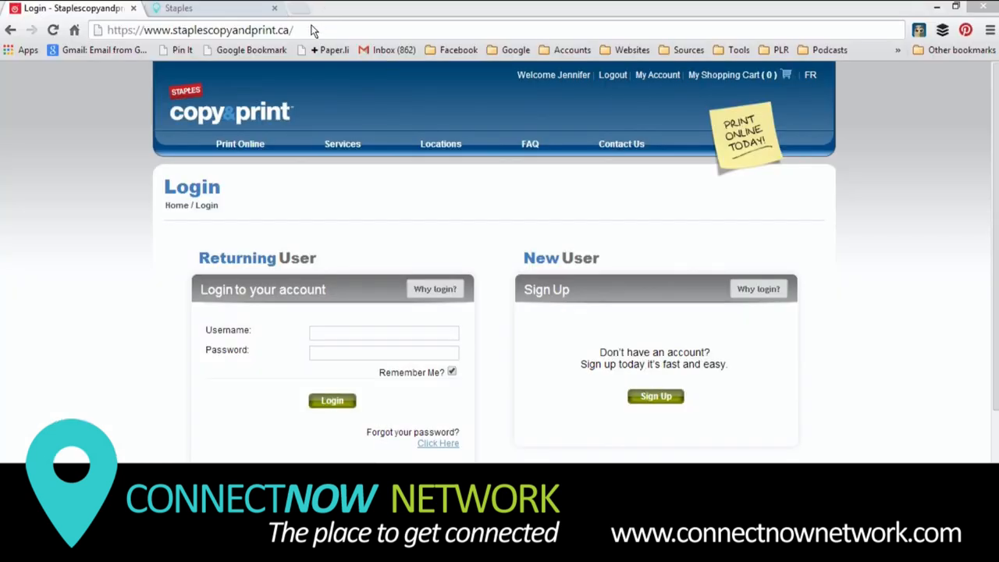
pyautogui.moveTo(699, 231)
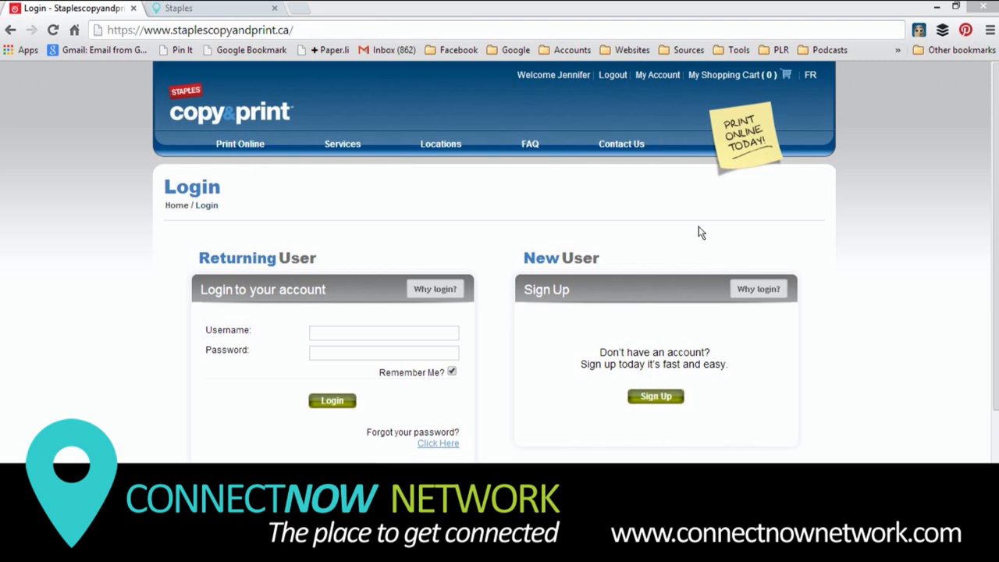
pyautogui.moveTo(691, 387)
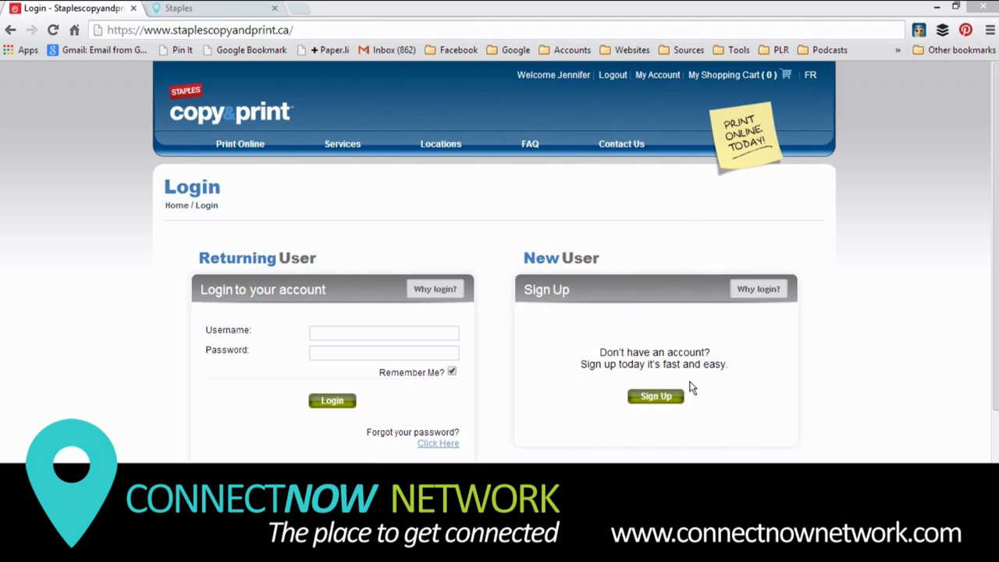
pyautogui.moveTo(657, 398)
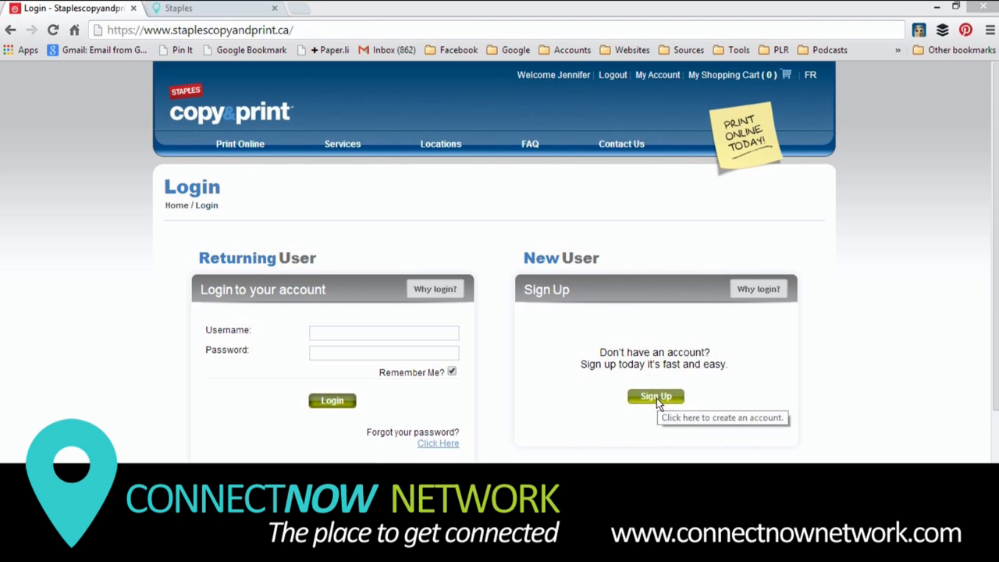
pyautogui.moveTo(426, 332)
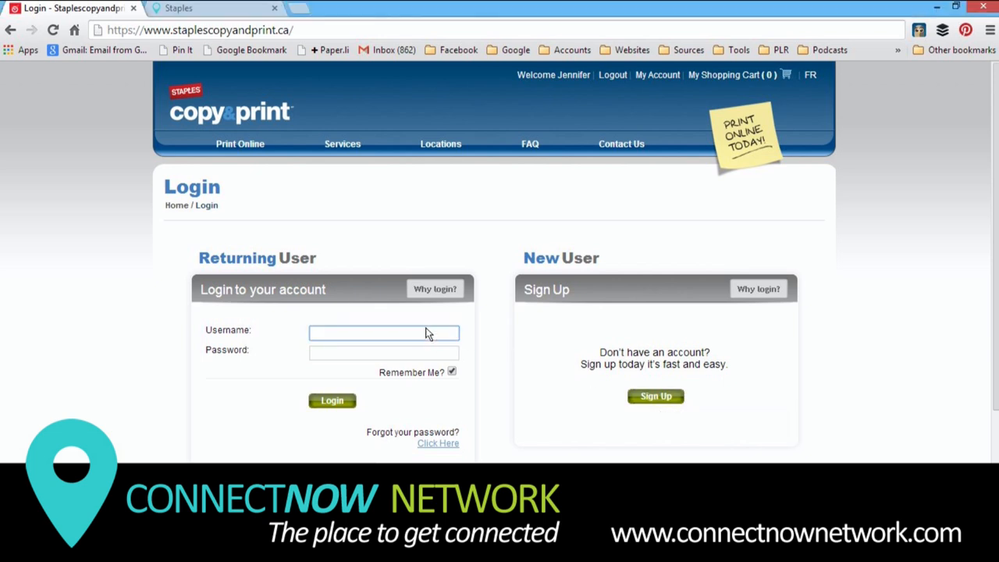
pyautogui.write('jhenczel')
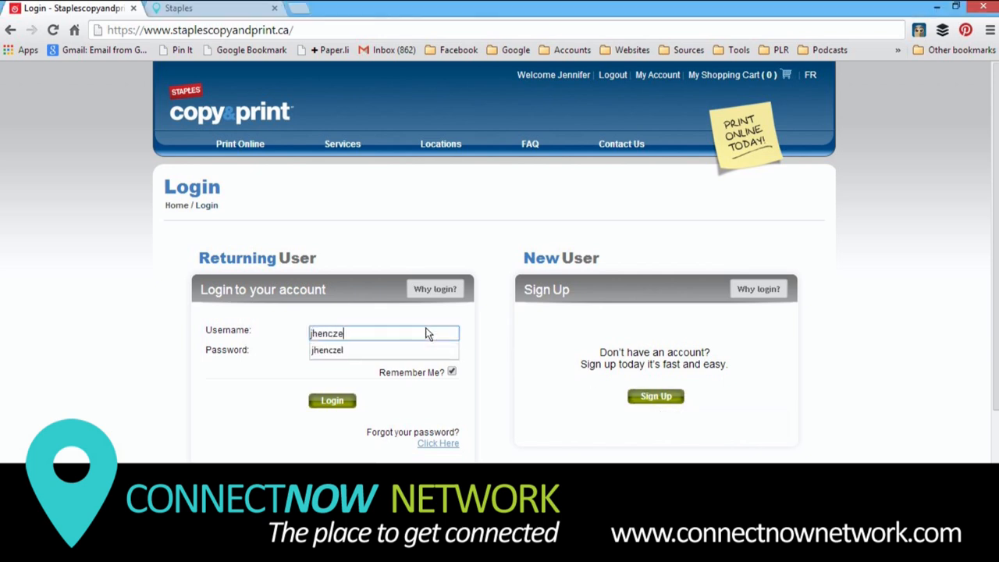
pyautogui.click(384, 350)
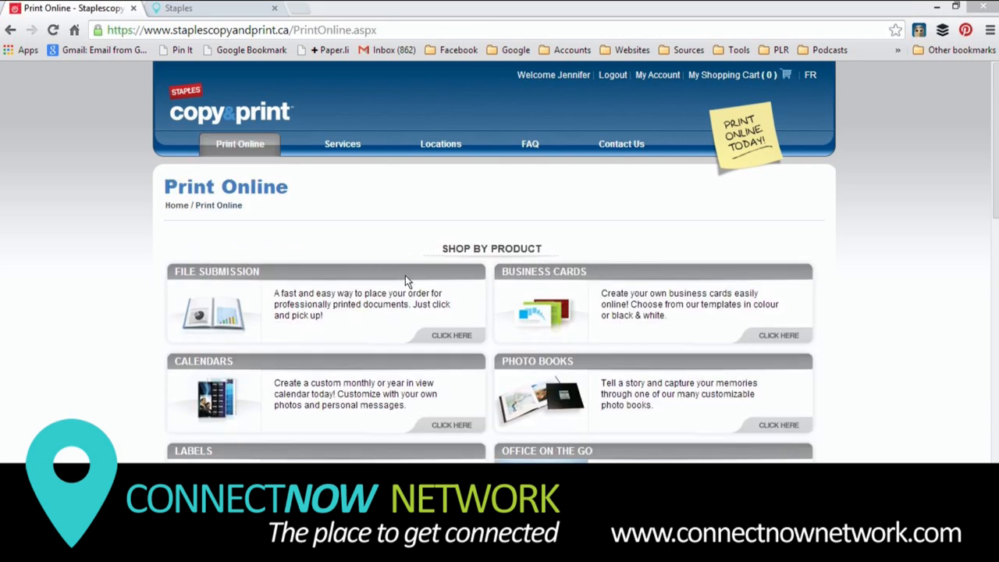
# Start a new Document Submission and Printing order, reaching the Upload a file page
pyautogui.click(455, 334)
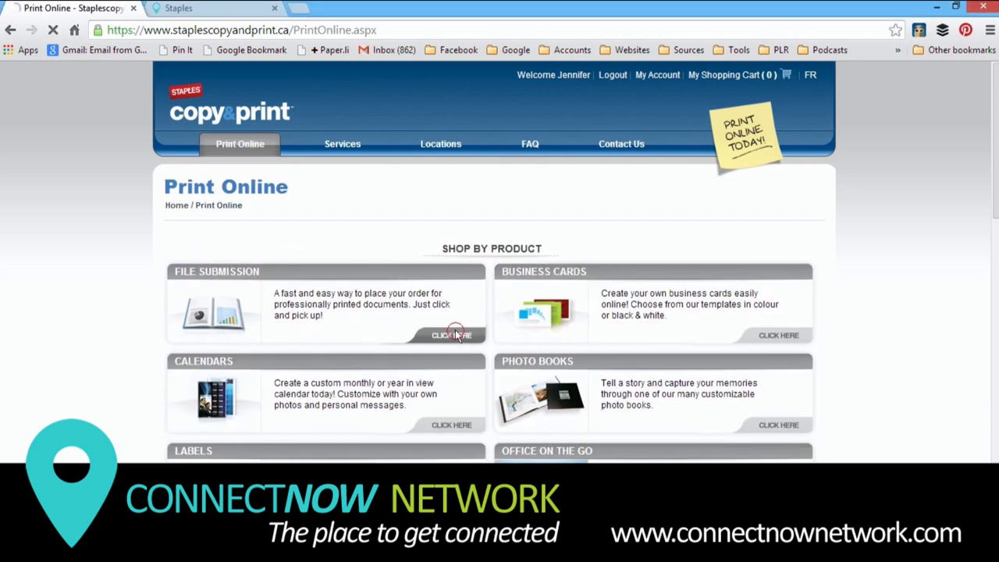
pyautogui.click(451, 335)
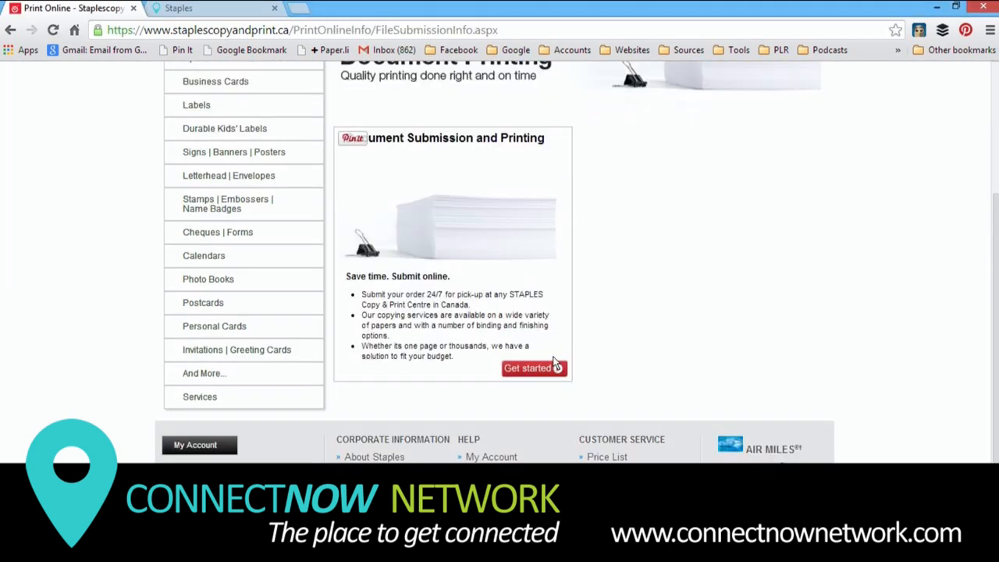
pyautogui.click(530, 368)
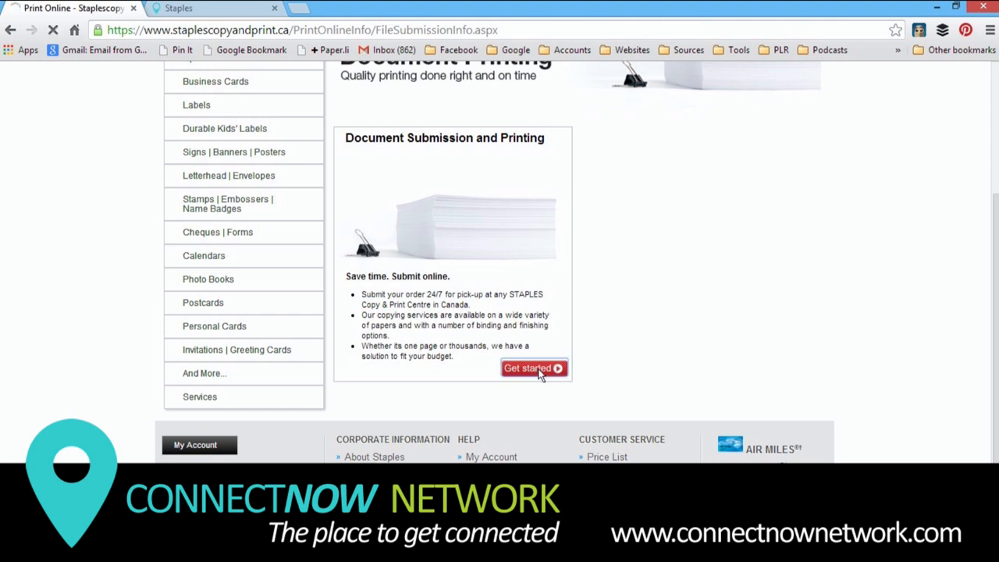
pyautogui.click(528, 368)
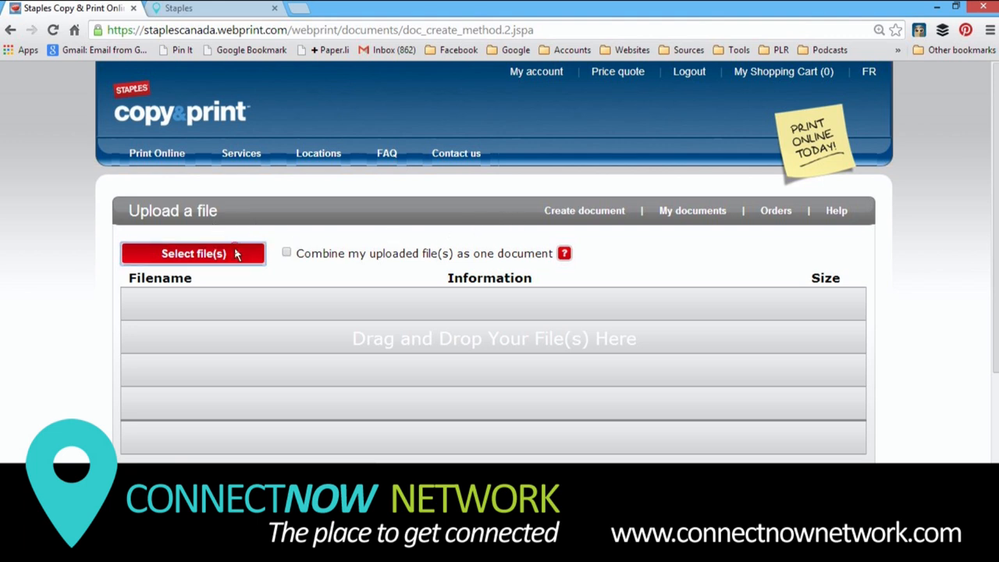
# Upload CNBN-newsletter-2014-April.docx (4 pages), confirm copyright, and create the print document
pyautogui.click(193, 253)
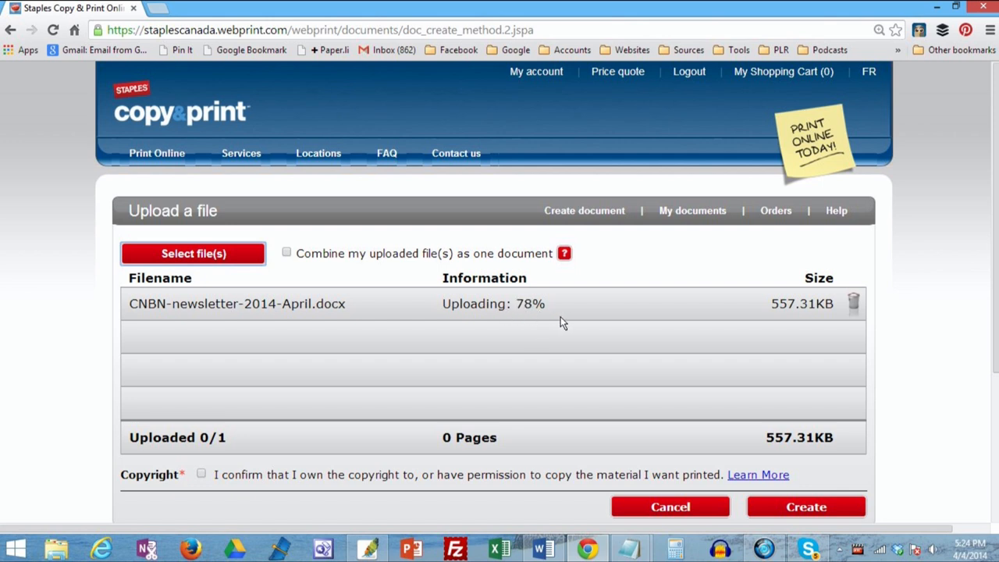
pyautogui.moveTo(231, 462)
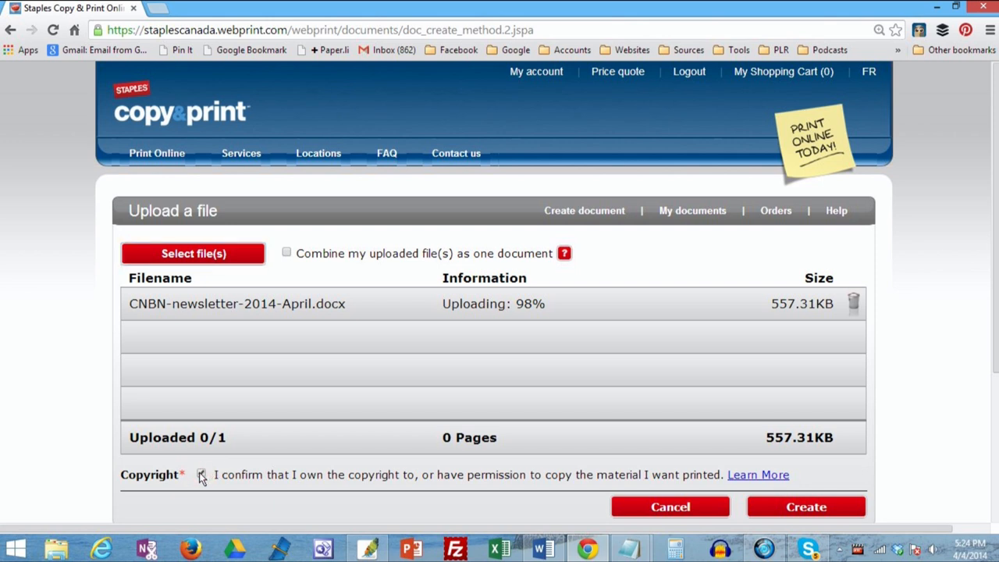
pyautogui.click(200, 474)
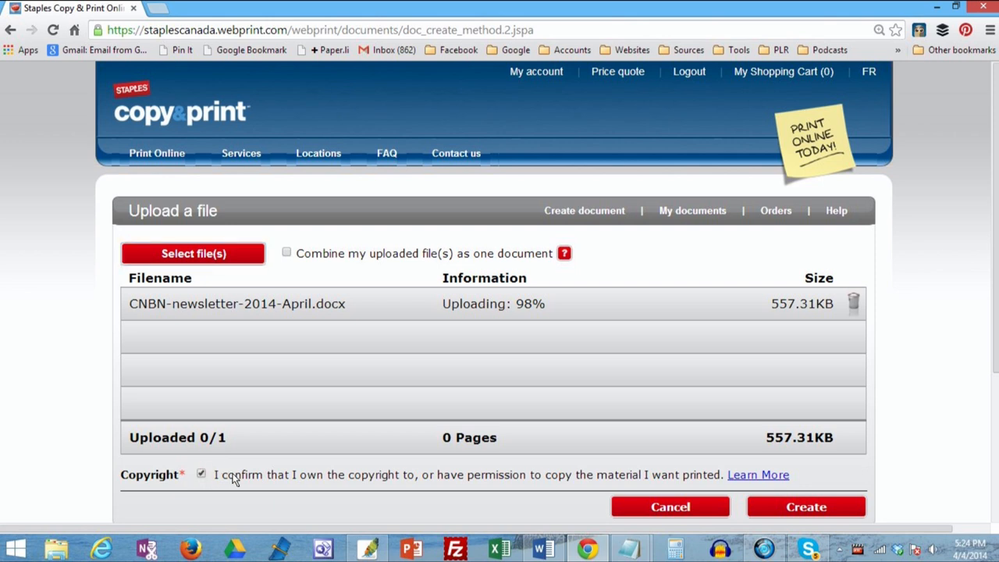
pyautogui.moveTo(591, 484)
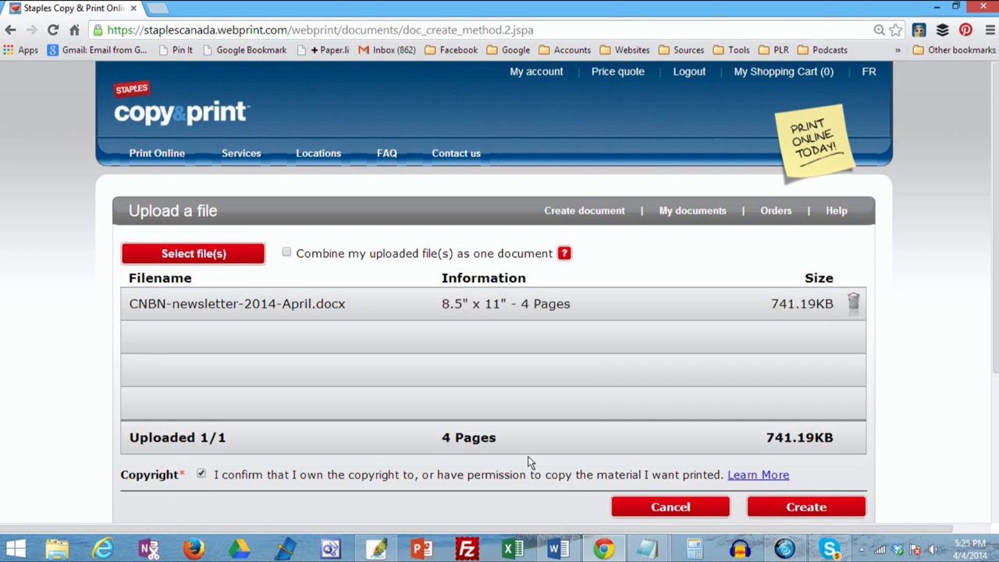
pyautogui.moveTo(618, 320)
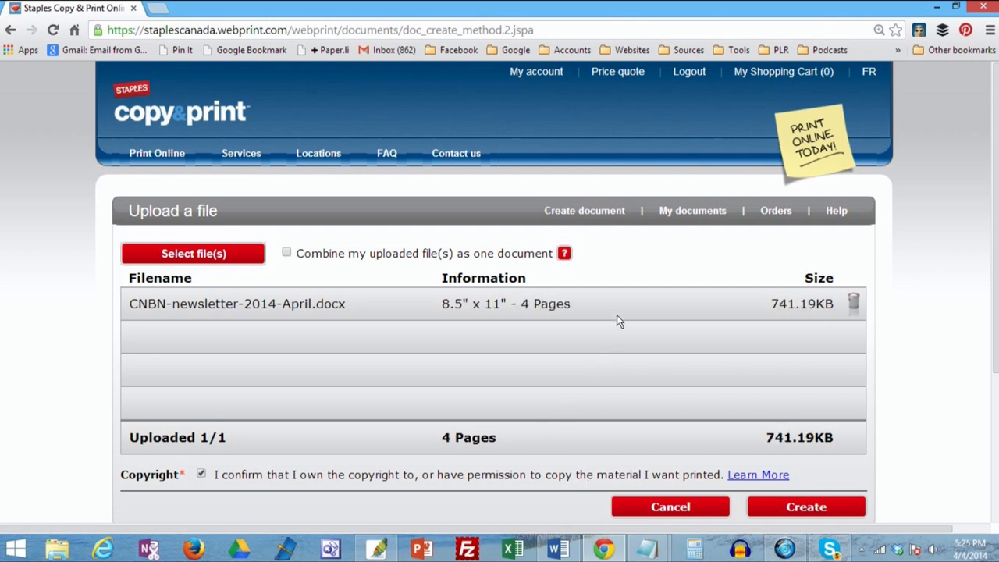
pyautogui.moveTo(482, 320)
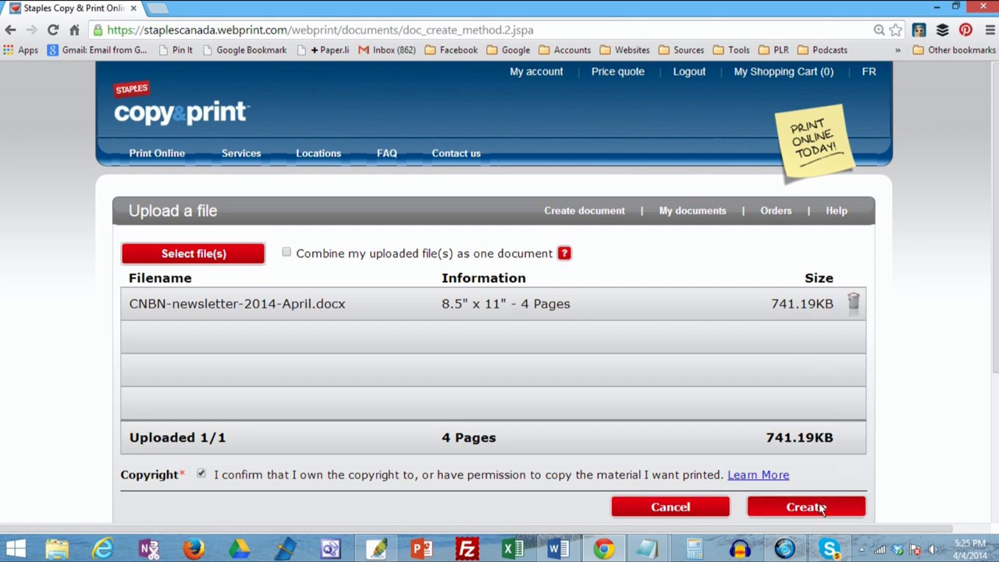
pyautogui.click(805, 505)
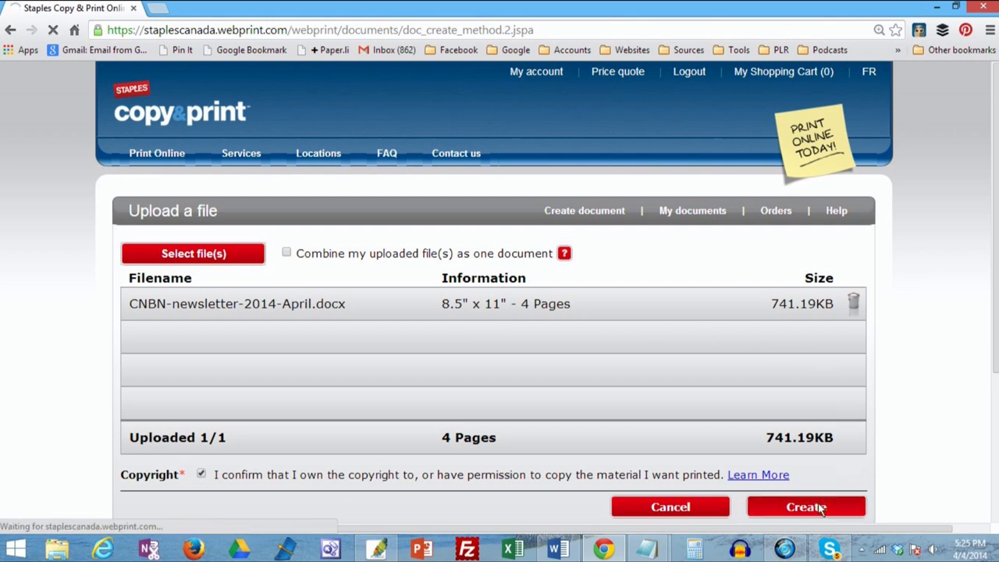
pyautogui.click(806, 506)
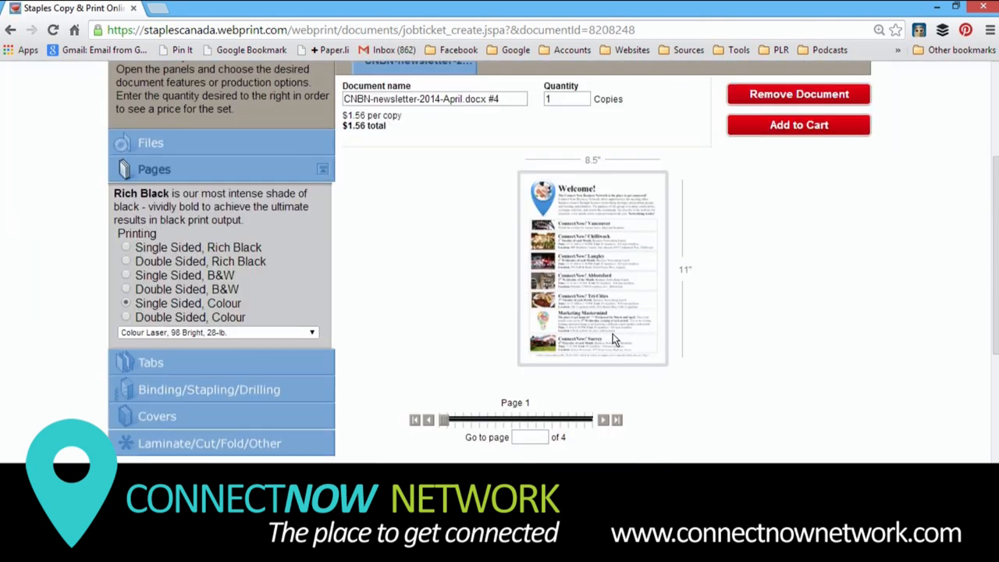
pyautogui.moveTo(608, 397)
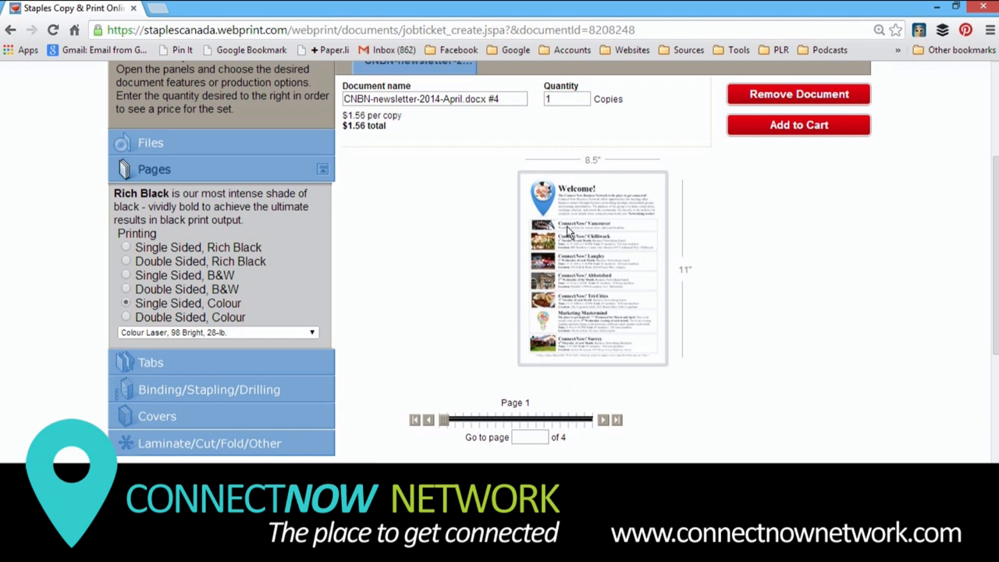
pyautogui.moveTo(636, 259)
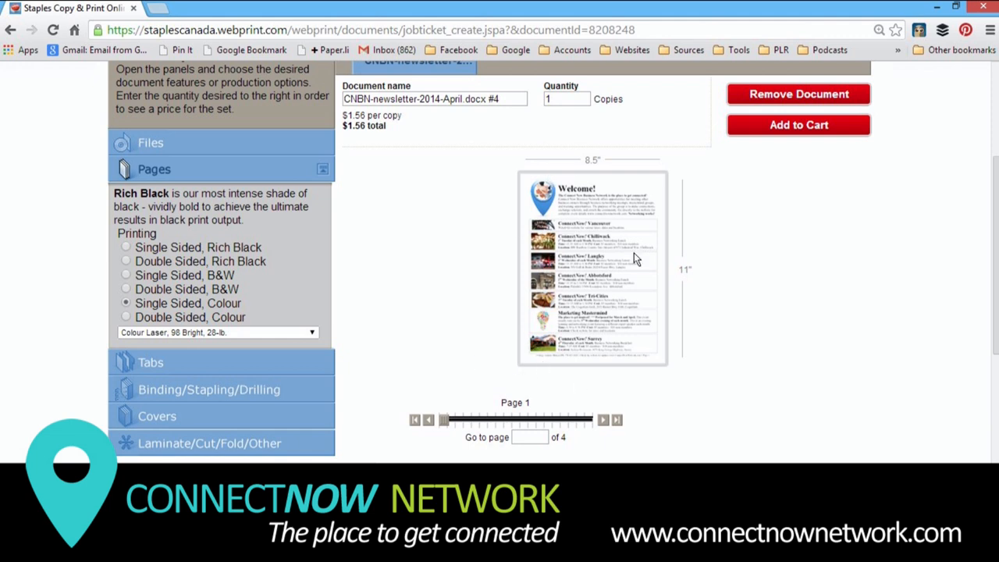
# Set printing to Double Sided, B&W at $0.40 per copy and expand the Laminate/Cut/Fold/Other panel
pyautogui.click(125, 289)
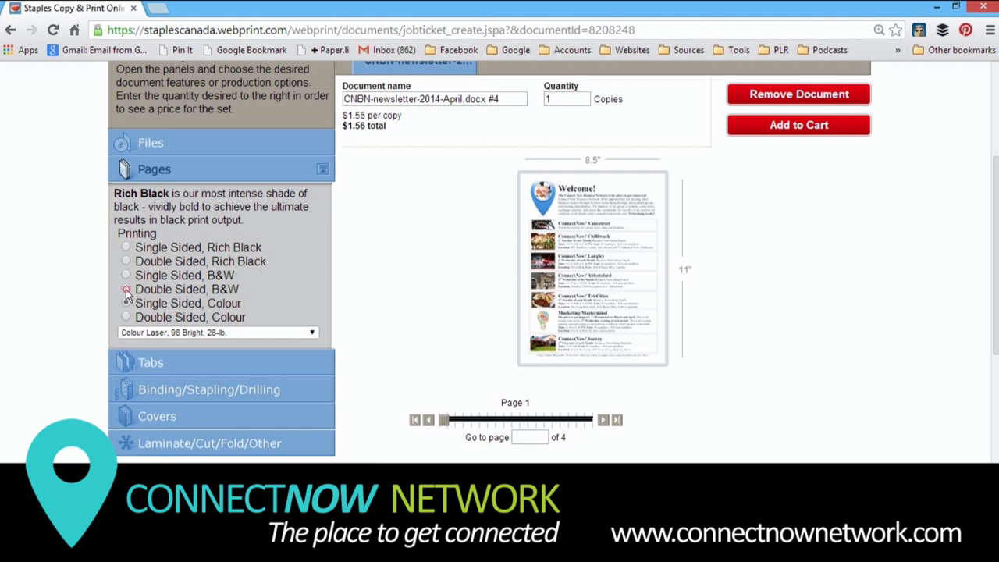
pyautogui.click(125, 289)
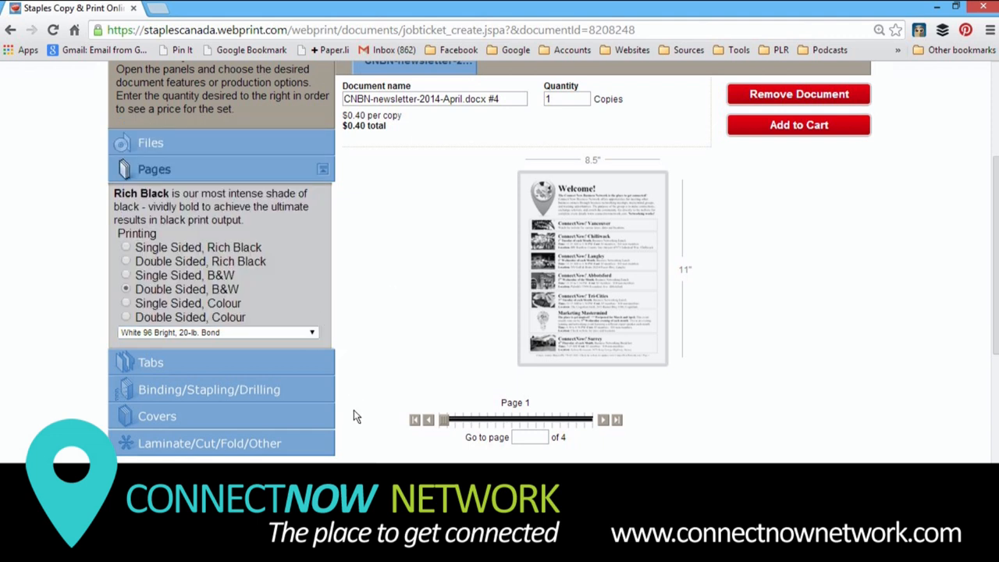
pyautogui.moveTo(233, 446)
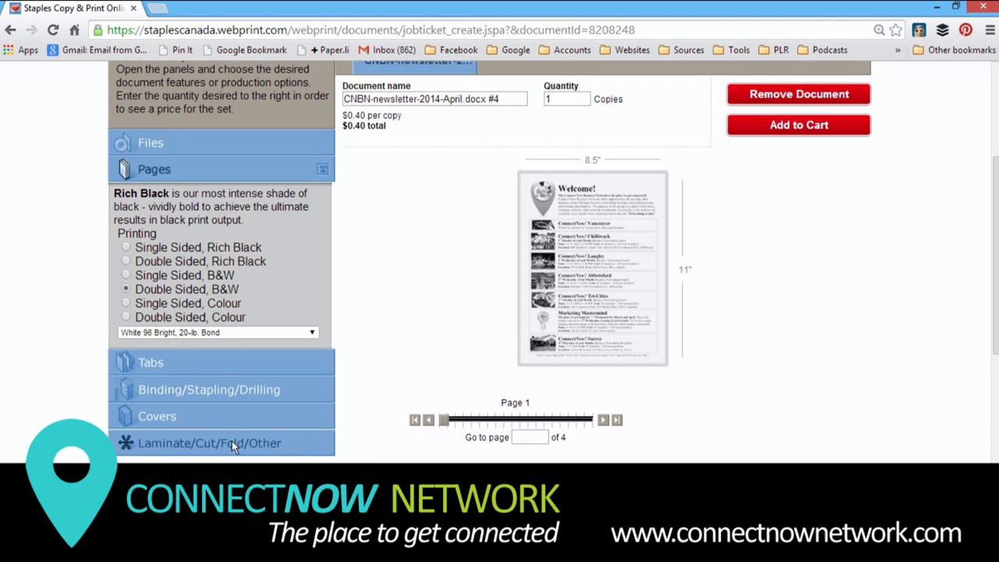
pyautogui.click(209, 444)
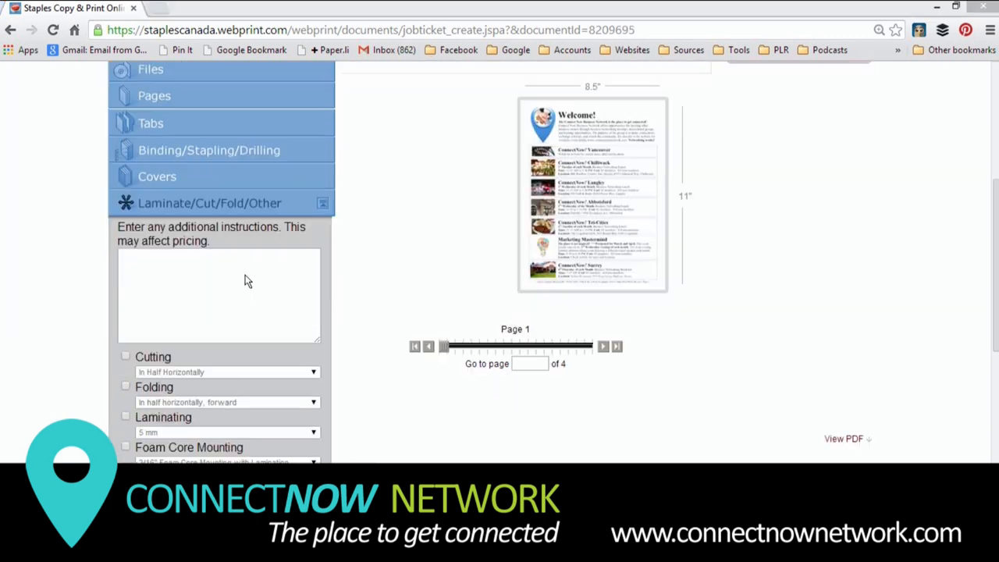
# Enter instructions: black ink on 11x17 white paper, two-sided, folded in half newsletter style, with contact line
pyautogui.click(243, 295)
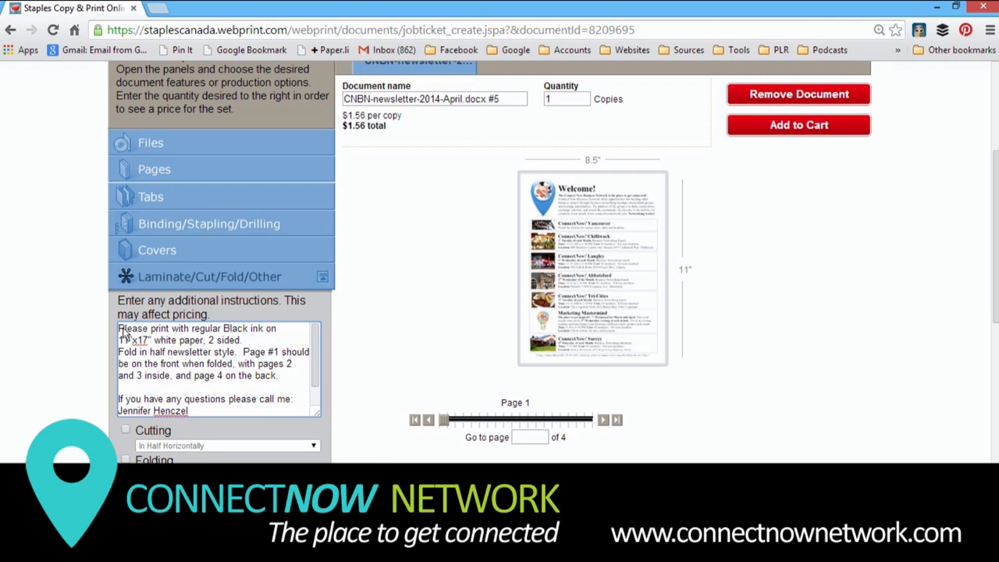
pyautogui.moveTo(159, 349)
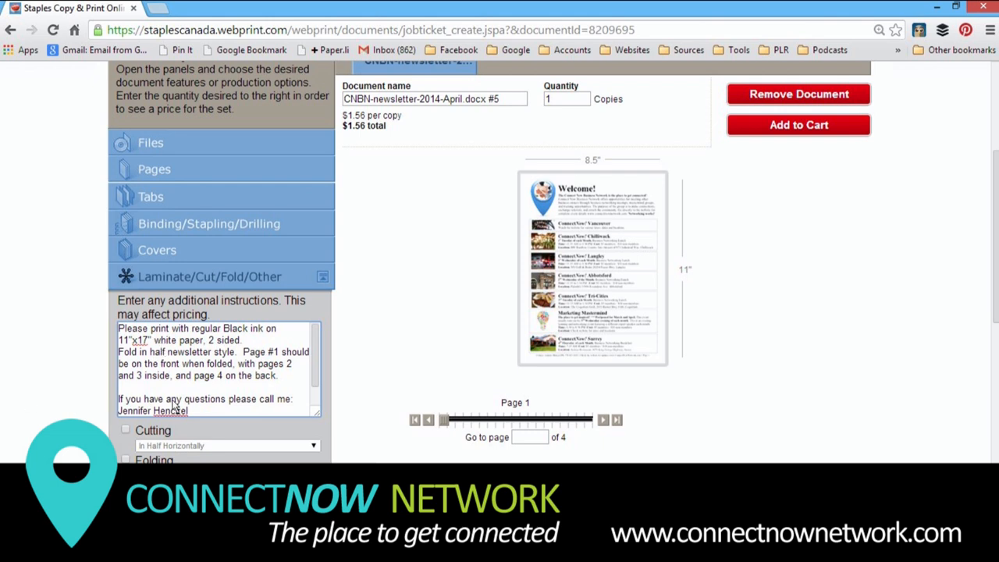
pyautogui.click(565, 99)
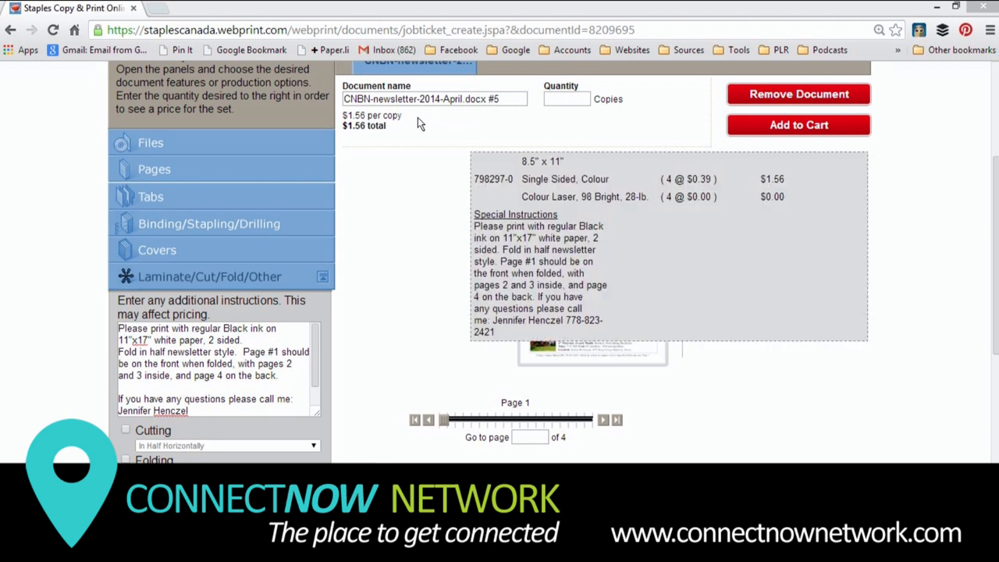
pyautogui.moveTo(434, 119)
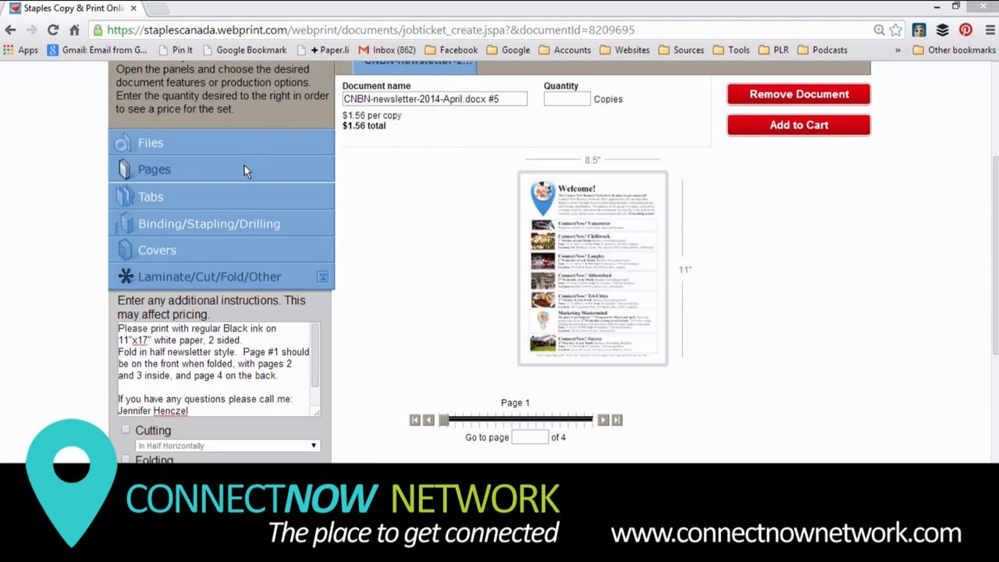
# Set 10 Double Sided, B&W copies totalling $4.00 and add the newsletter to the cart
pyautogui.click(153, 169)
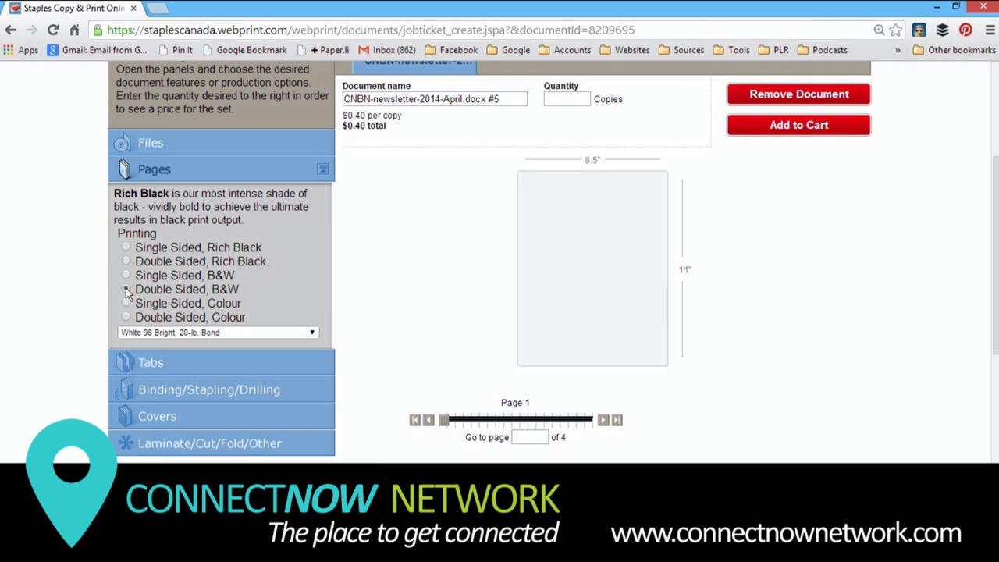
pyautogui.click(125, 288)
pyautogui.write('10')
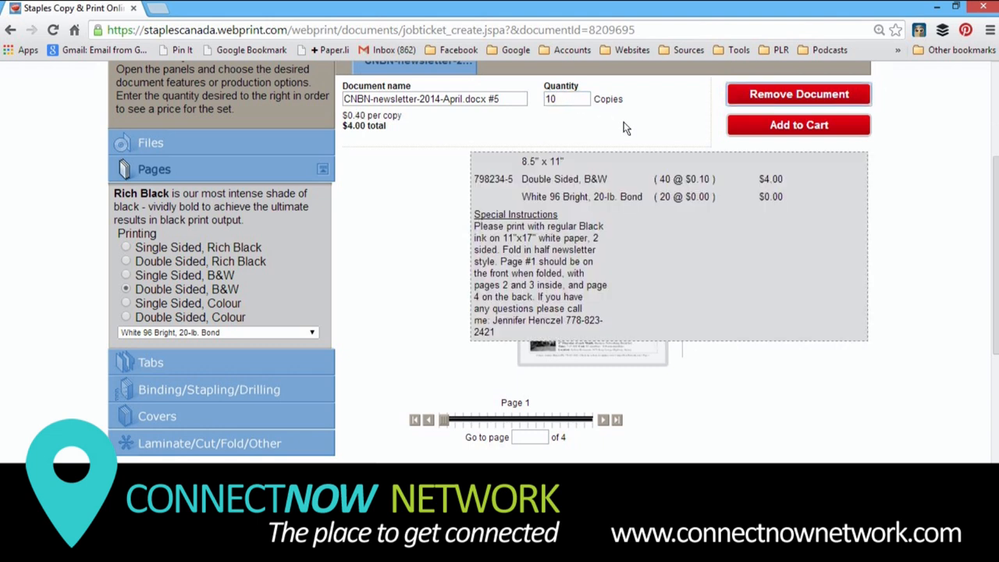
pyautogui.moveTo(621, 124)
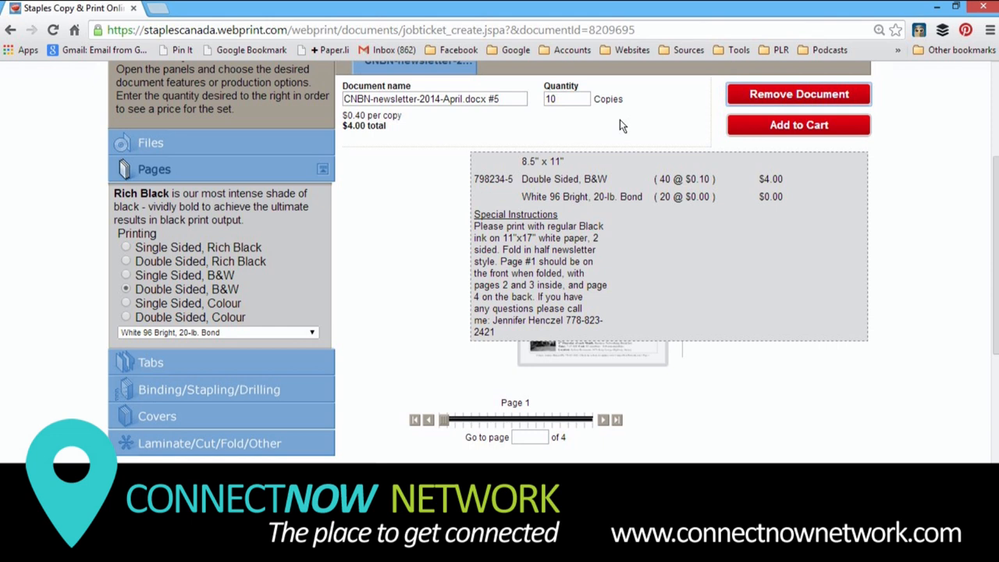
pyautogui.moveTo(628, 147)
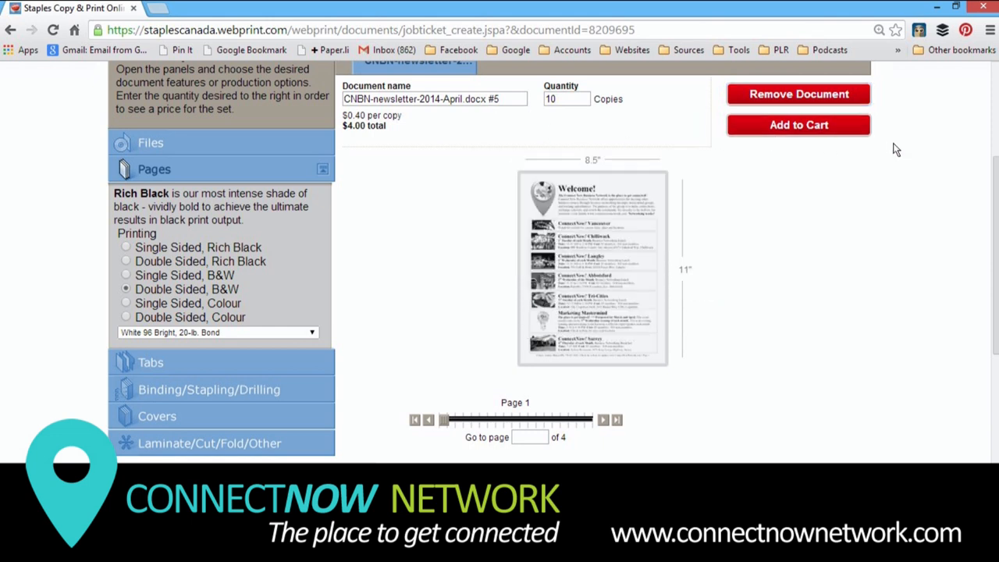
pyautogui.moveTo(857, 156)
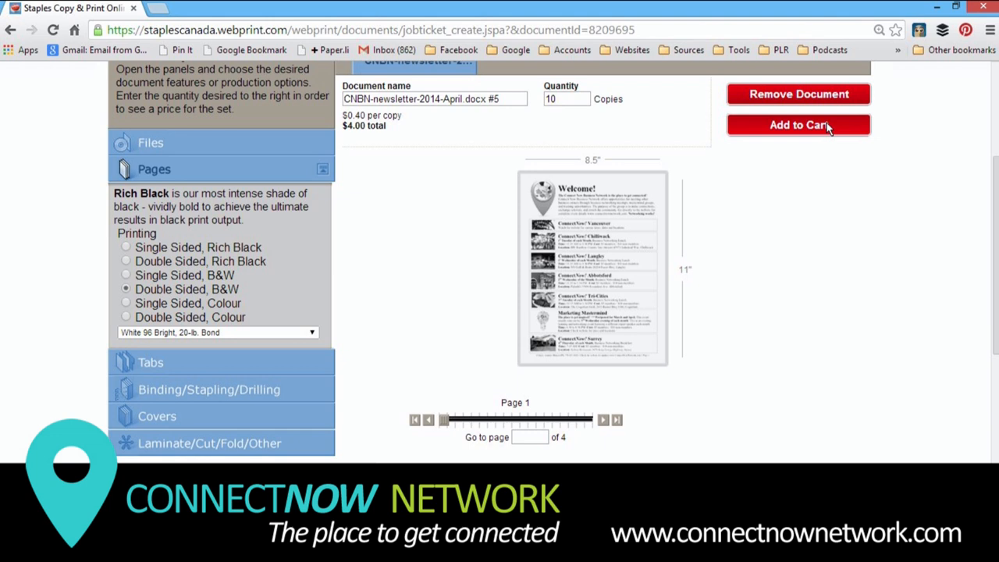
pyautogui.click(799, 125)
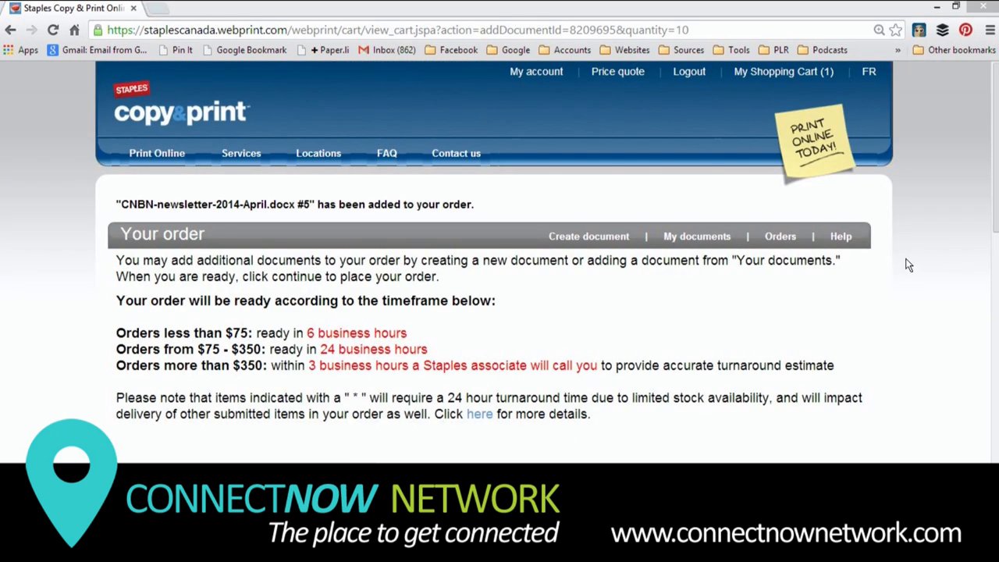
# Review the cart's 10 sets for $4.00 with Abbotsford pickup and continue to checkout
pyautogui.scroll(-3)
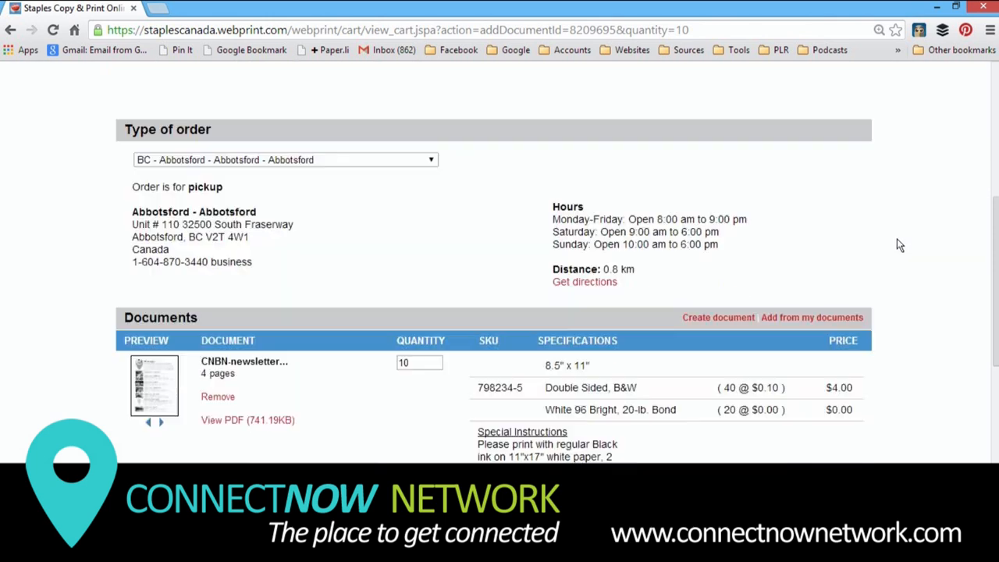
pyautogui.scroll(-3)
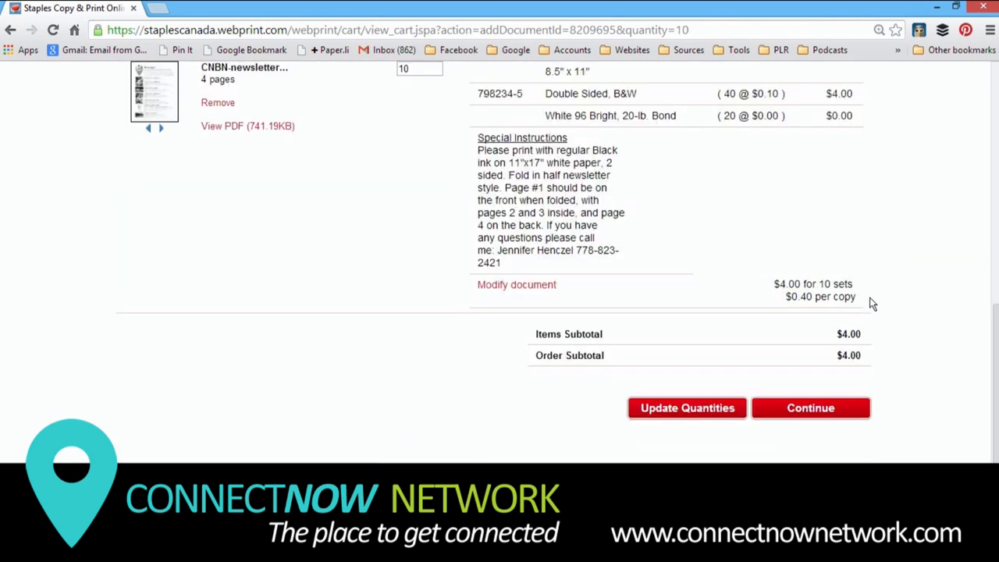
pyautogui.click(810, 407)
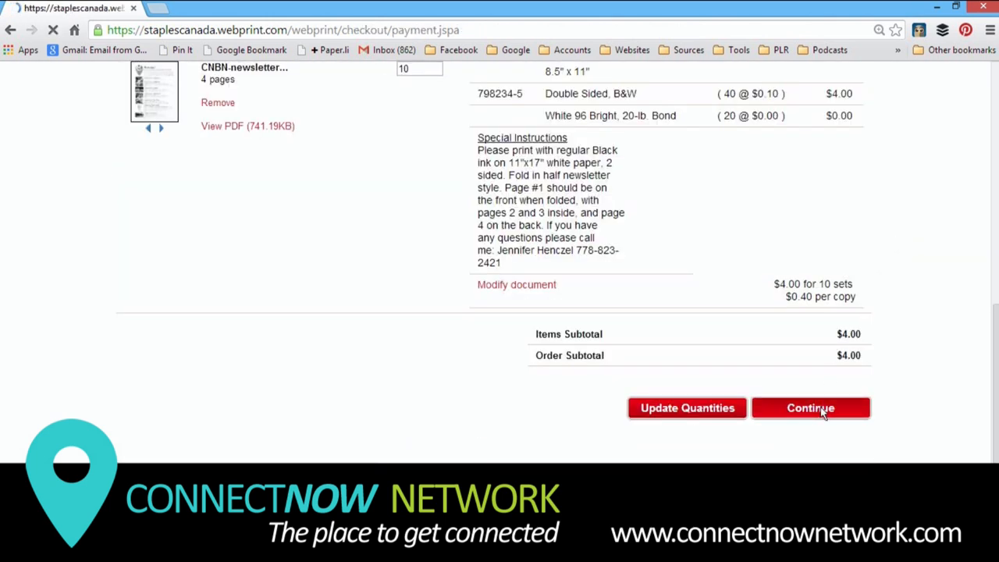
# Choose Pay at Pickup, review the $4.48 total, and place the order
pyautogui.click(810, 407)
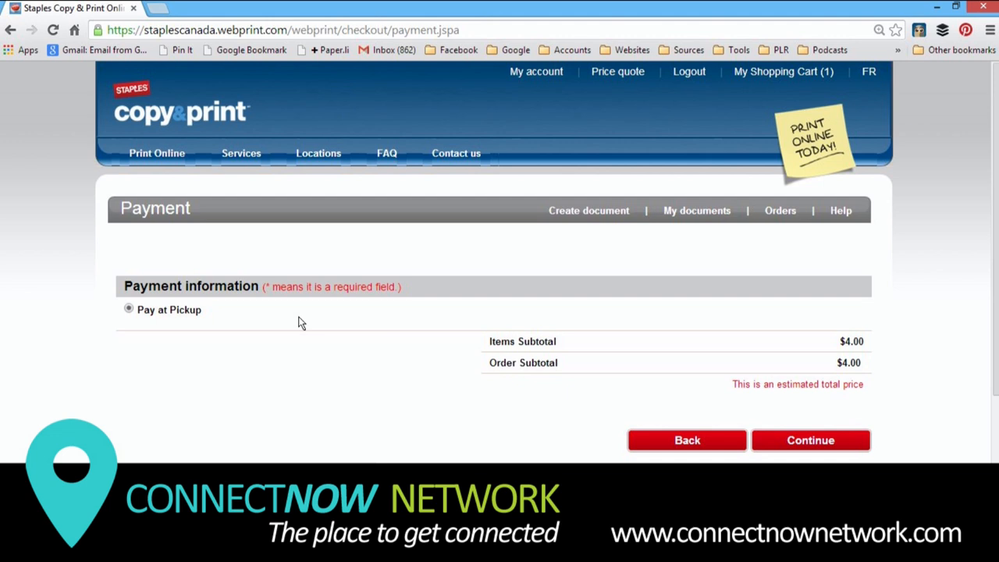
pyautogui.moveTo(162, 317)
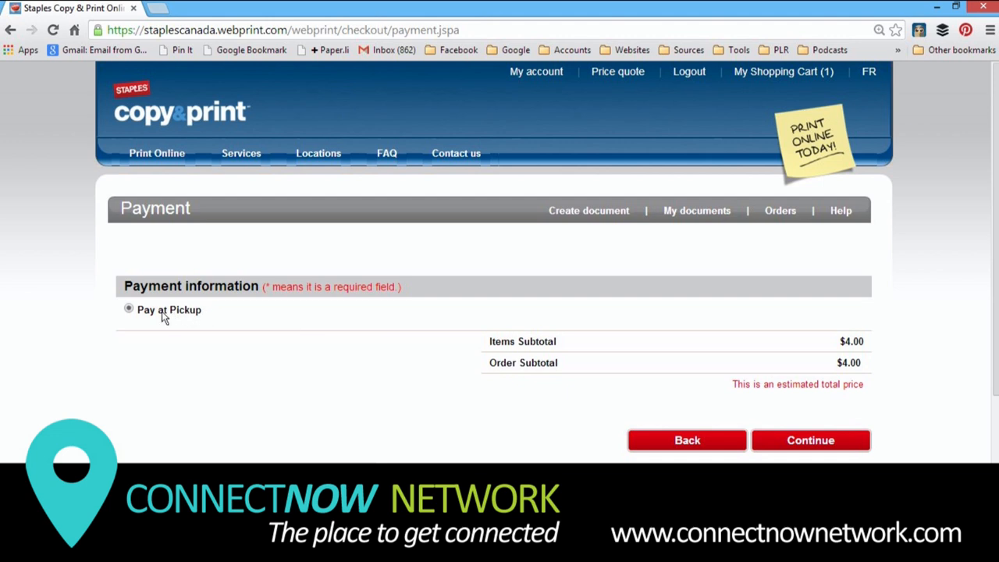
pyautogui.moveTo(727, 390)
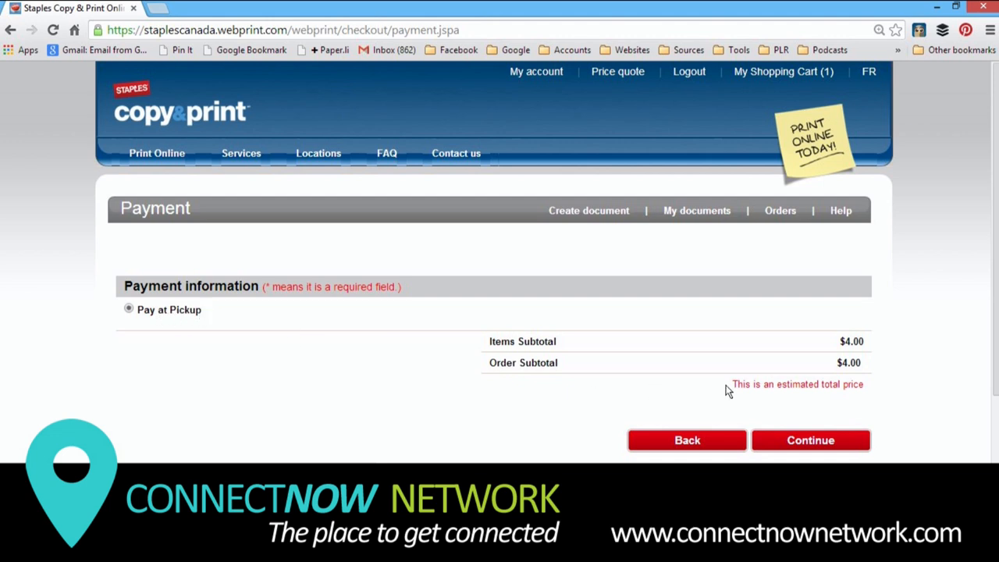
pyautogui.click(812, 440)
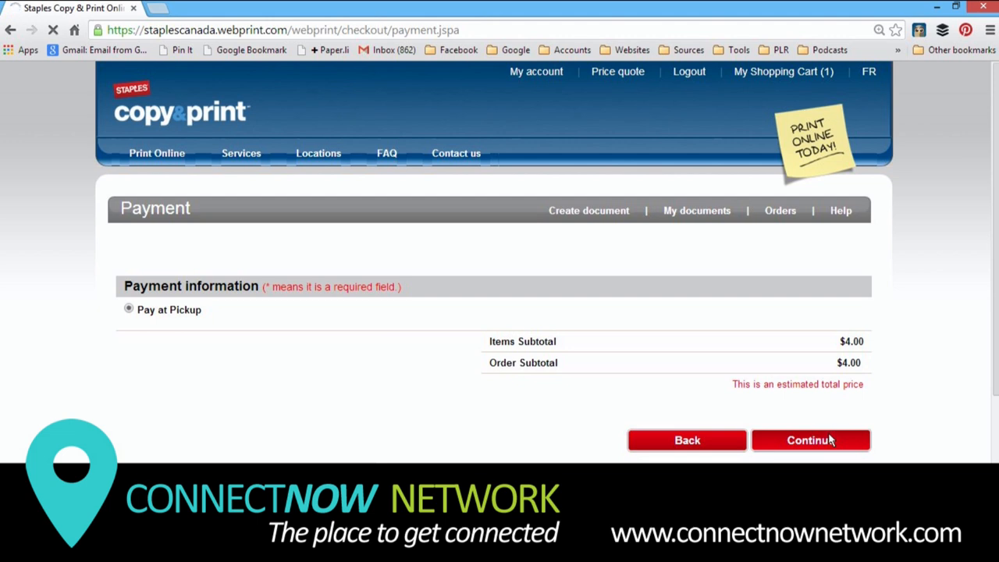
pyautogui.click(811, 440)
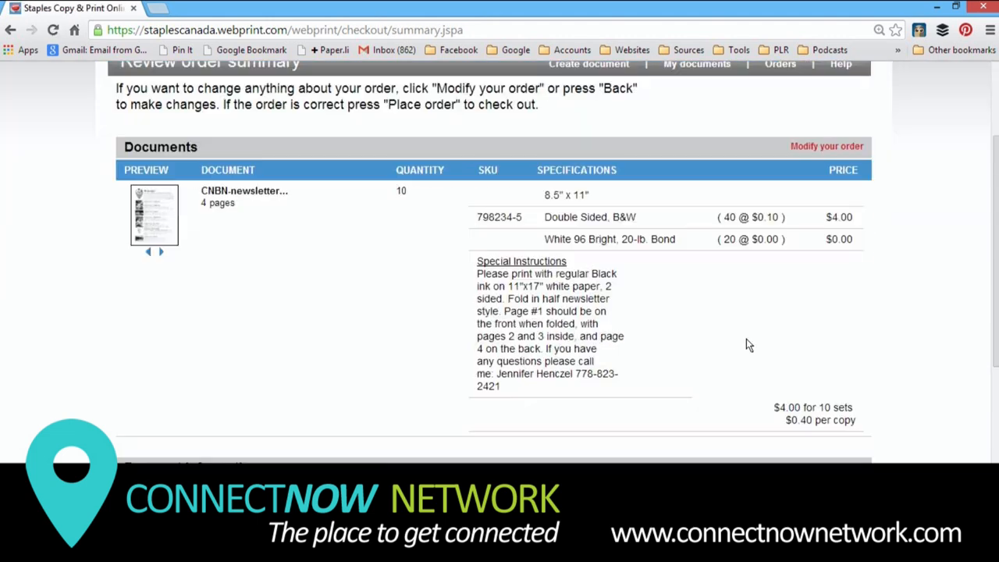
pyautogui.scroll(-3)
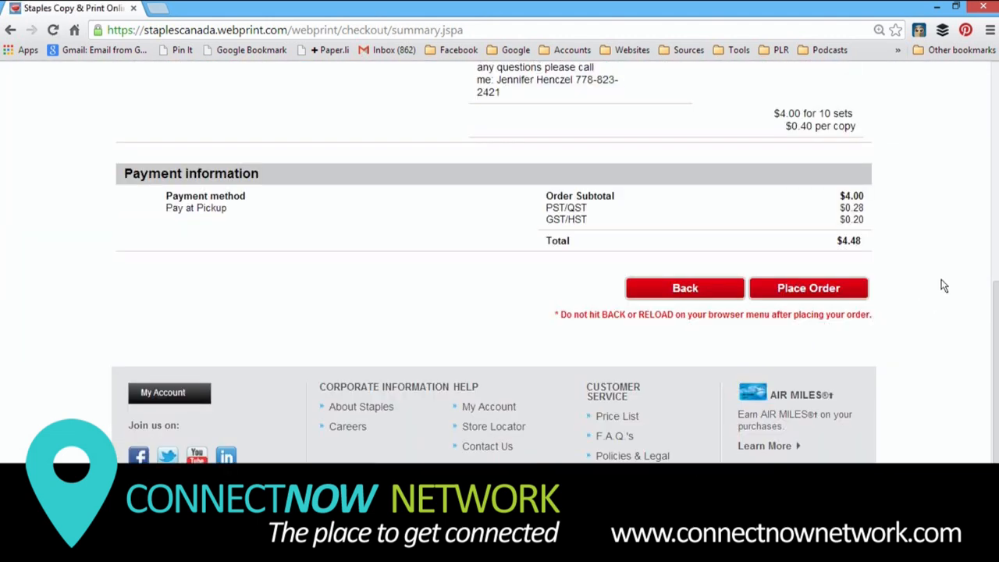
pyautogui.moveTo(830, 295)
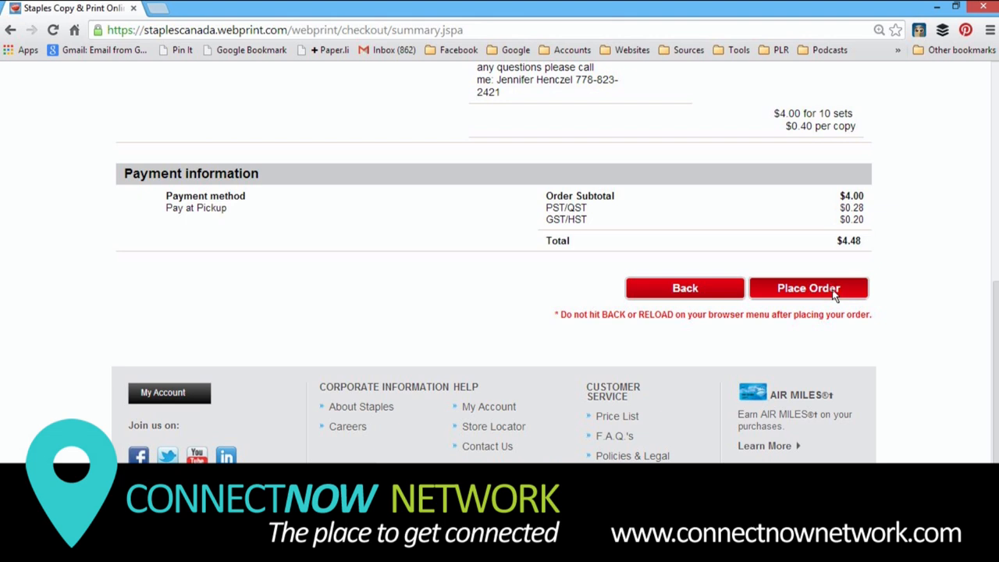
pyautogui.click(808, 287)
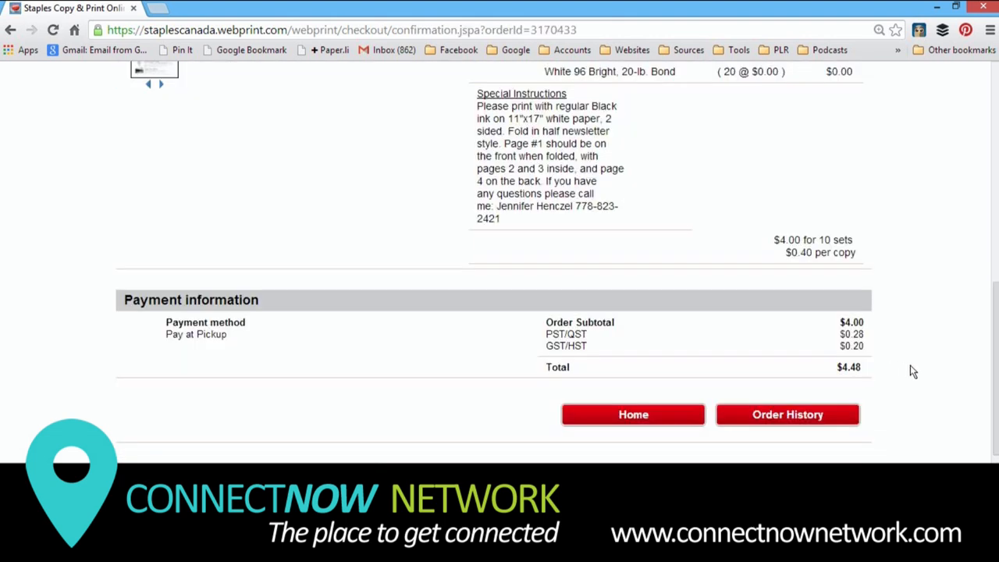